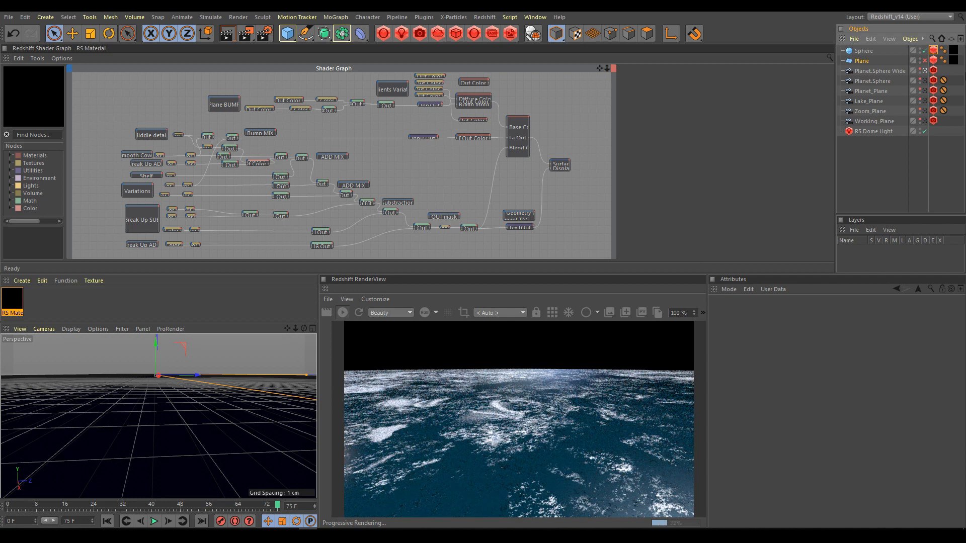
{"action": "mouse_move", "coordinate": [954, 53]}
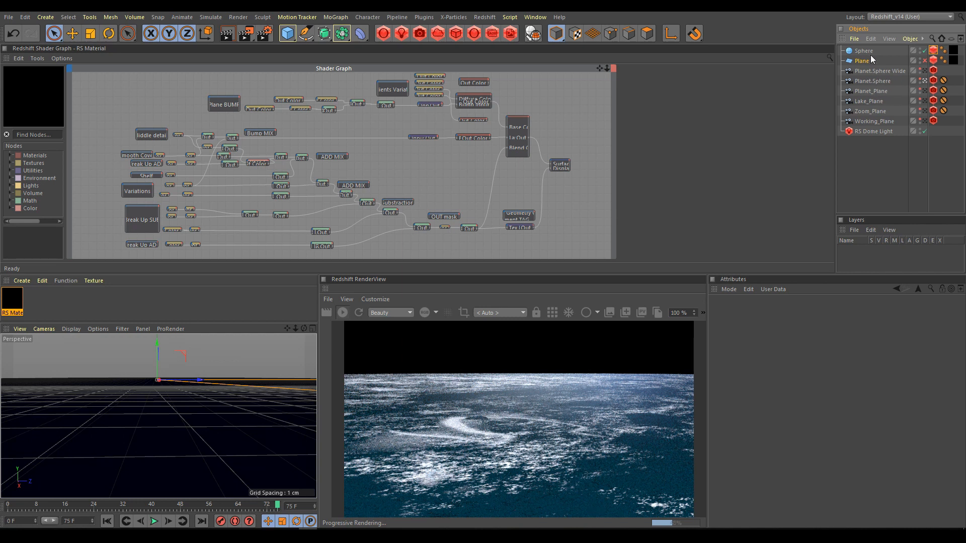
{"action": "mouse_move", "coordinate": [883, 94]}
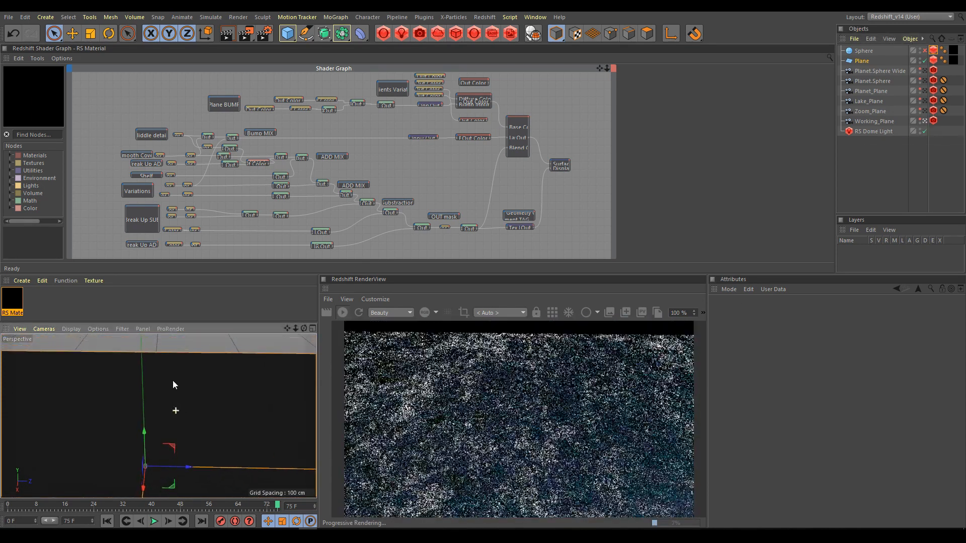
- Set the middle-details POWER: Mul node's Input 2 from 0.7 down to 0, dropping that noise layer
{"action": "left_click_drag", "start_coordinate": [175, 383], "coordinate": [205, 370]}
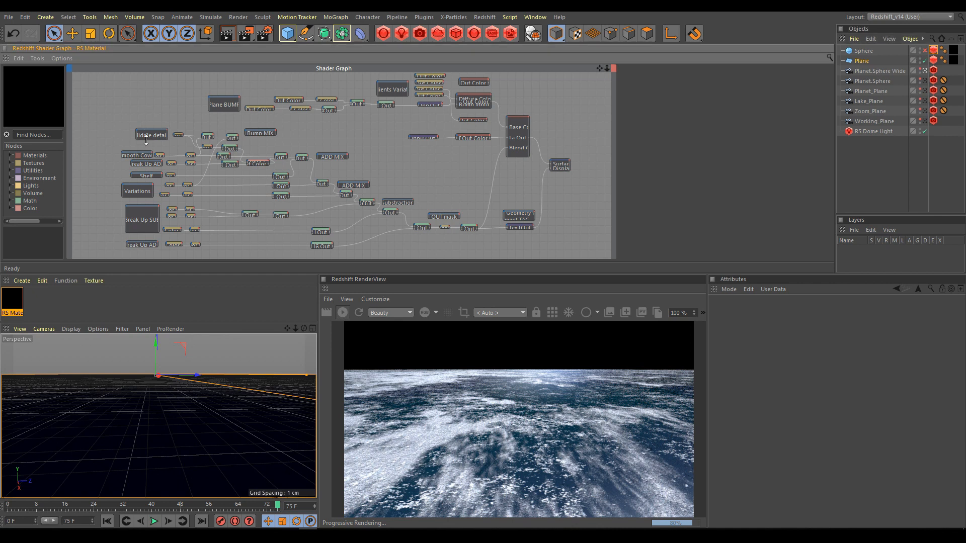
{"action": "left_click", "coordinate": [151, 134]}
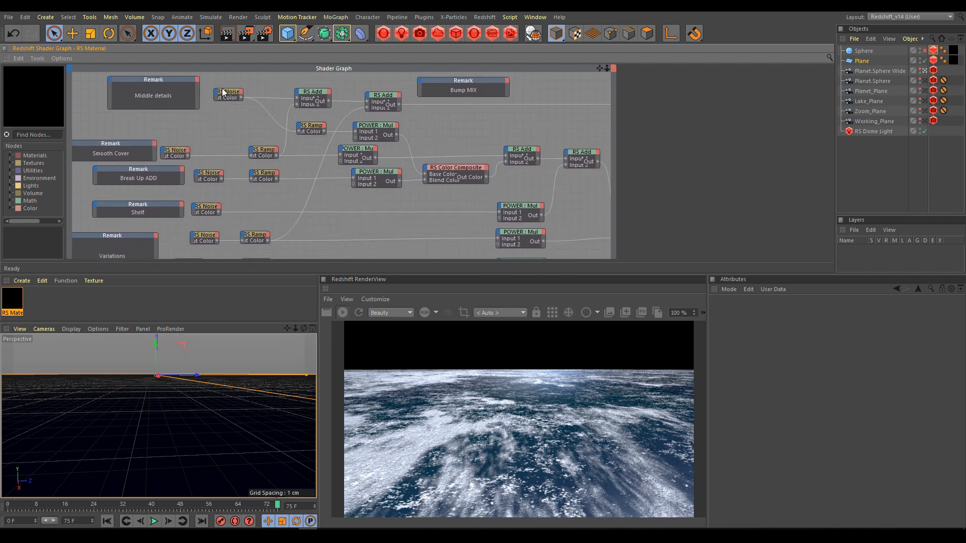
{"action": "mouse_move", "coordinate": [365, 129]}
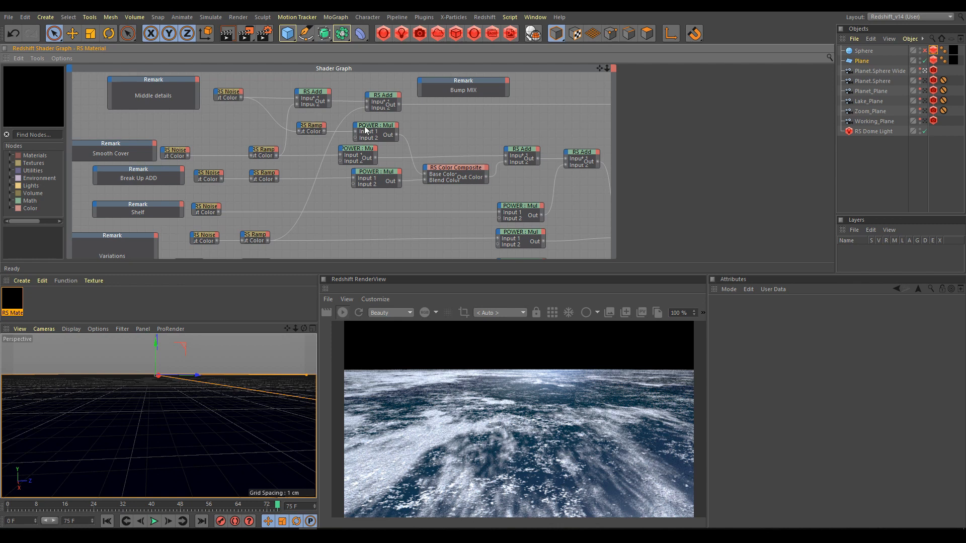
{"action": "left_click", "coordinate": [375, 131]}
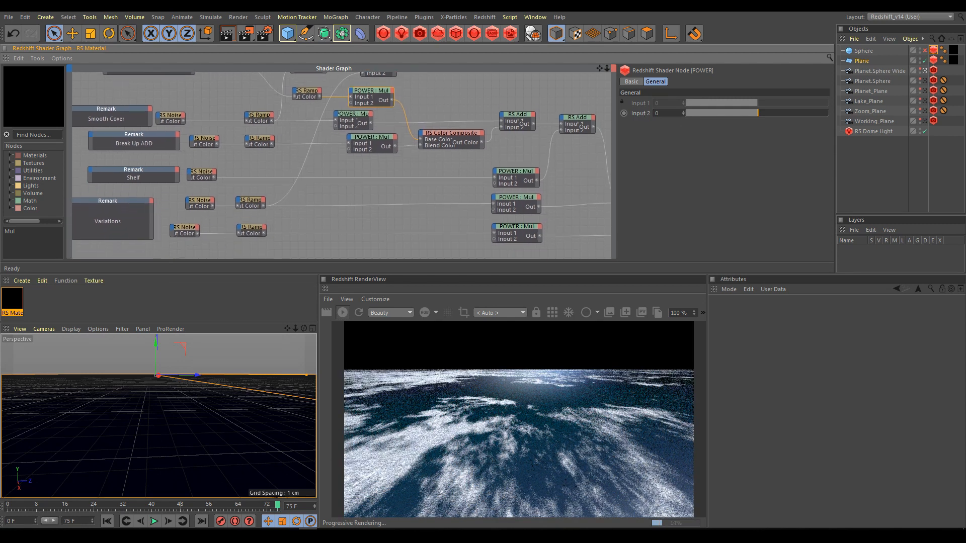
{"action": "type", "text": "0.7"}
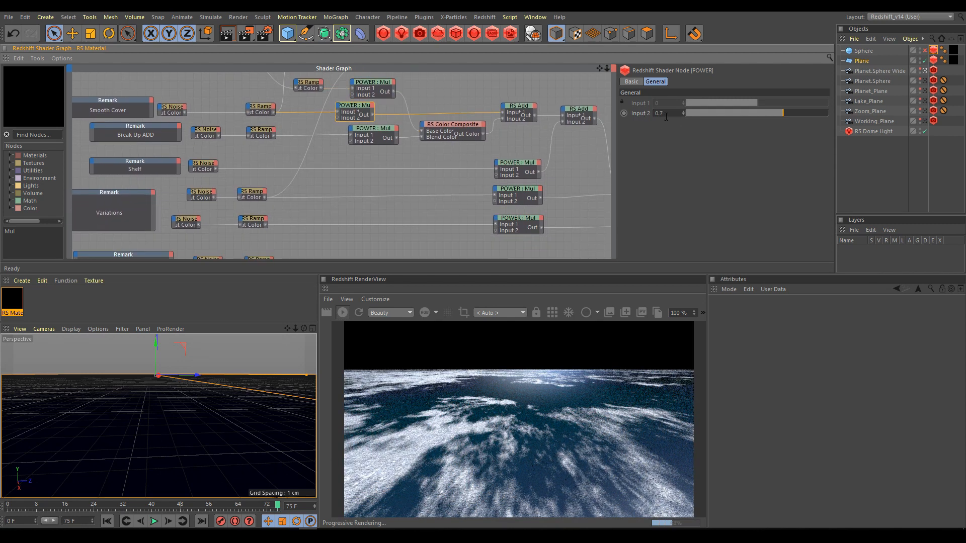
{"action": "type", "text": "0"}
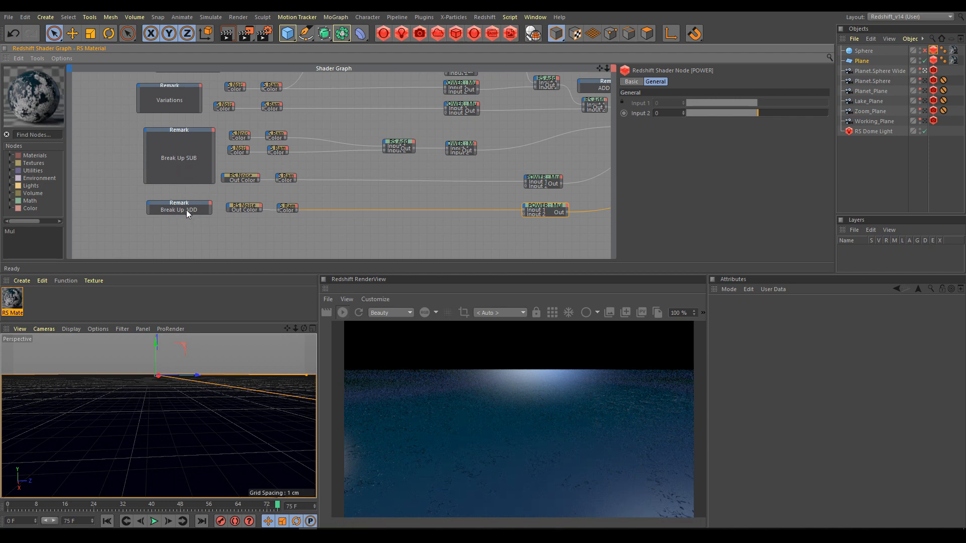
{"action": "mouse_move", "coordinate": [293, 199]}
{"action": "type", "text": "1"}
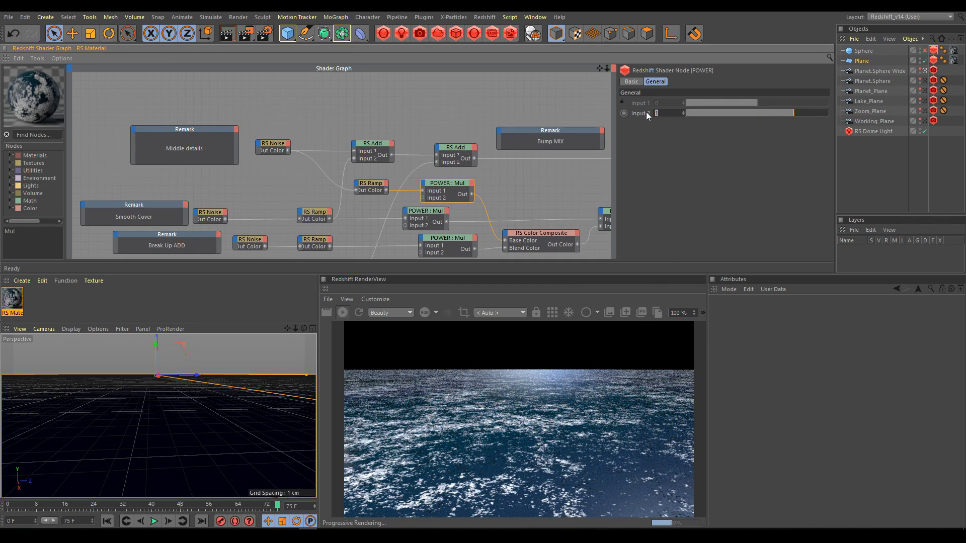
- Try lower layer weights (0.5, then 0.1) on the middle-details Mul node's Input 2
{"action": "type", "text": "0.5"}
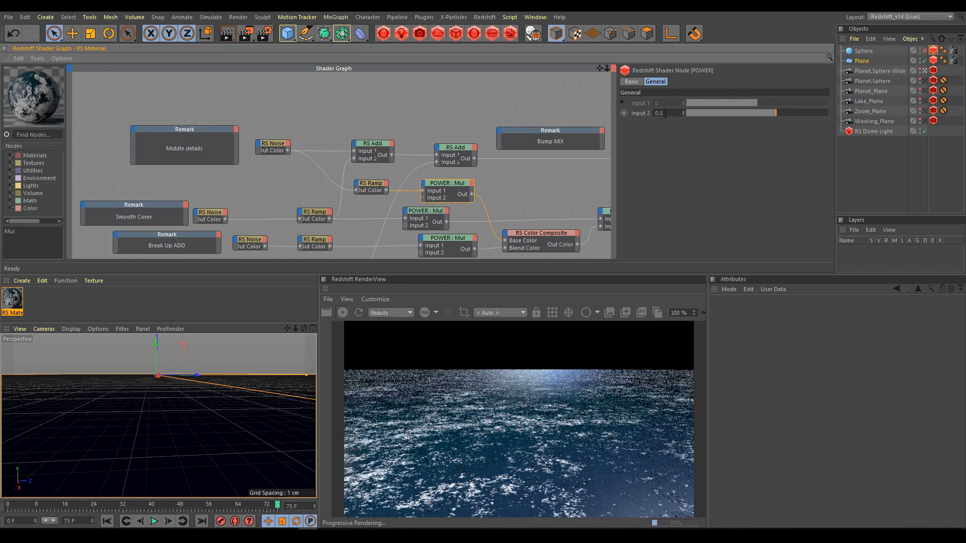
{"action": "type", "text": "0.1"}
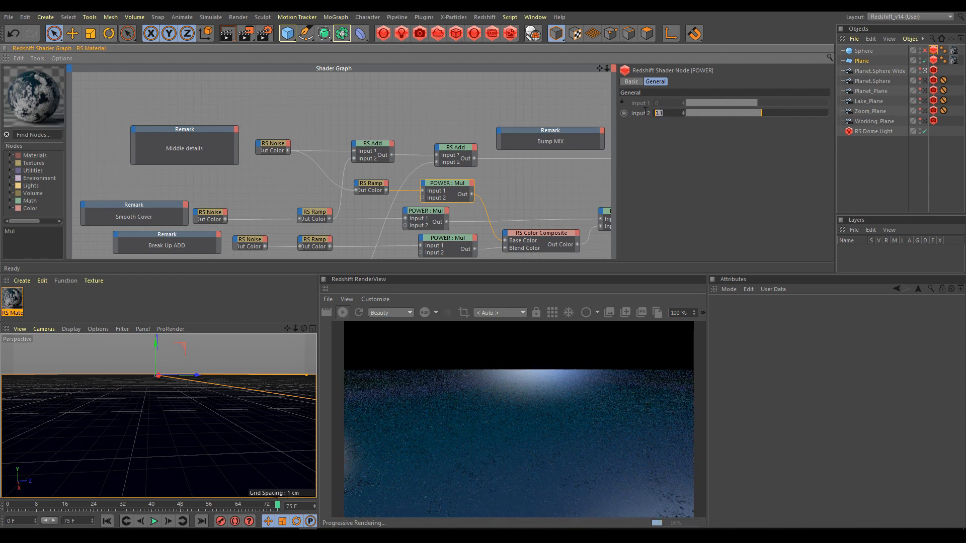
{"action": "type", "text": "5"}
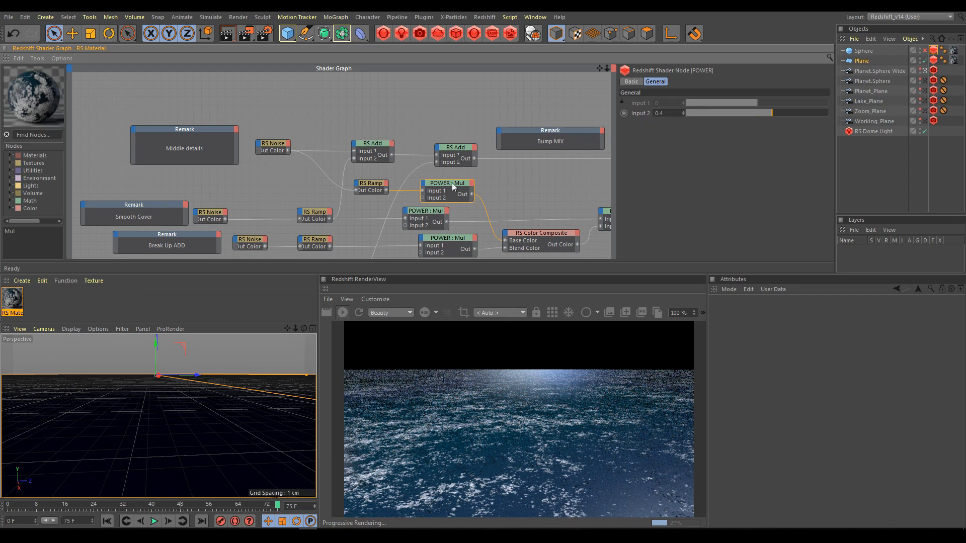
{"action": "left_click", "coordinate": [370, 184]}
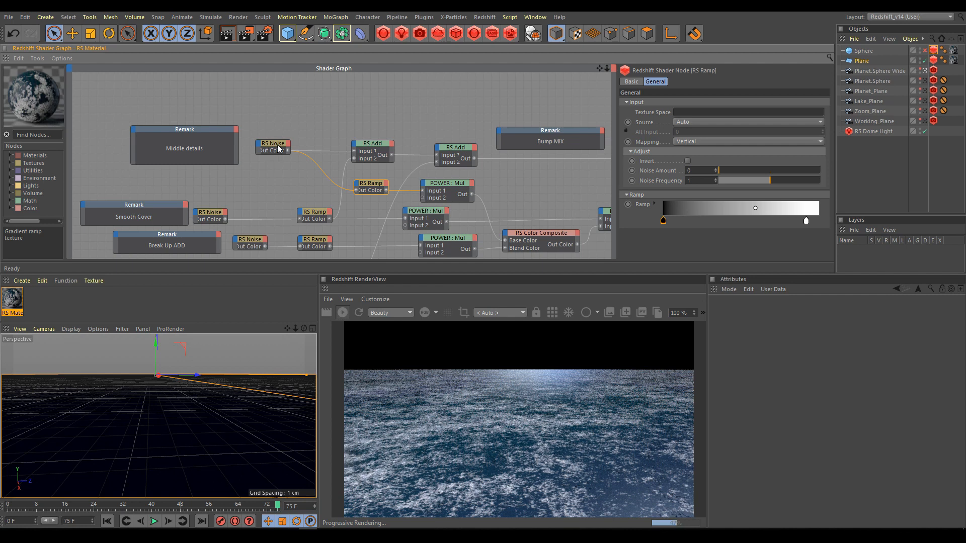
- Give the middle-details RS Noise an overall scale of 0.1 and complexity 3
{"action": "left_click", "coordinate": [272, 144]}
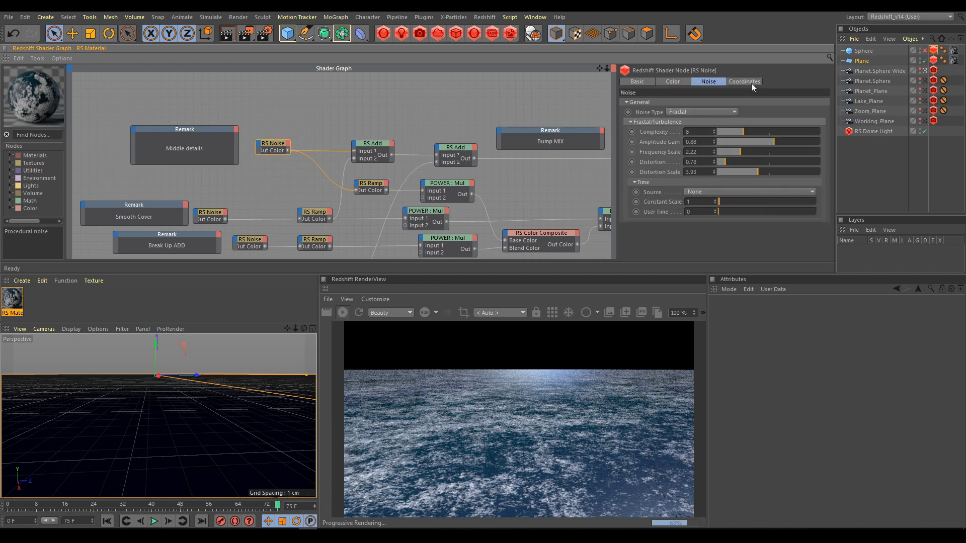
{"action": "left_click", "coordinate": [745, 81]}
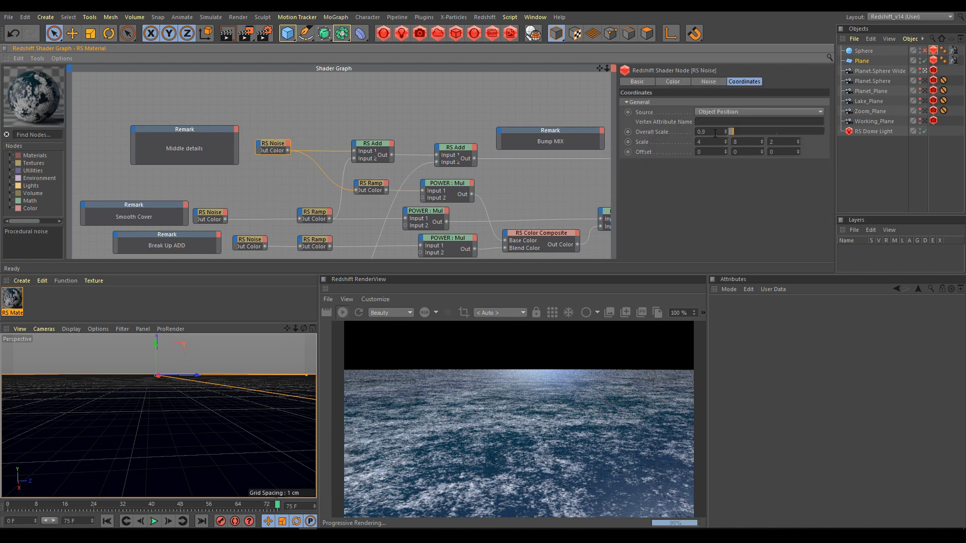
{"action": "type", "text": "0.1"}
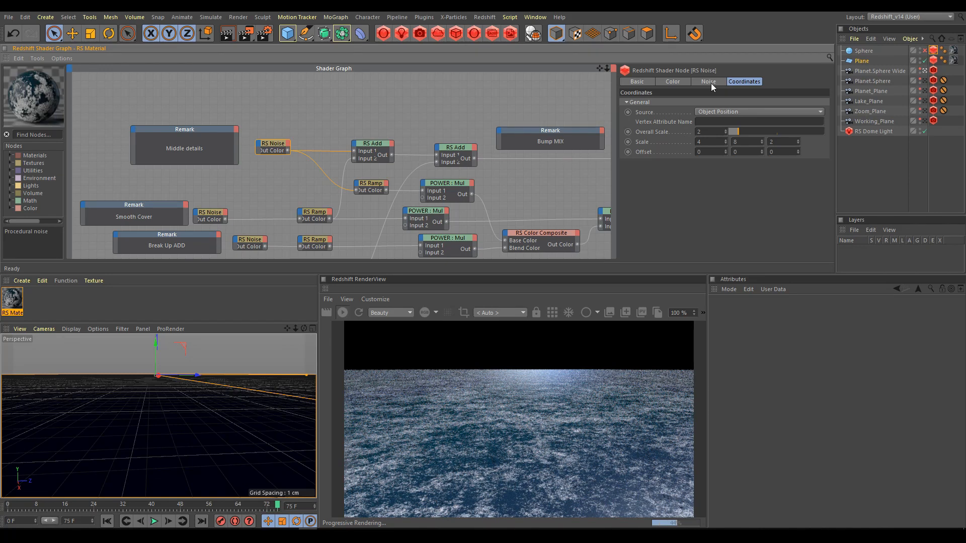
{"action": "left_click", "coordinate": [707, 81]}
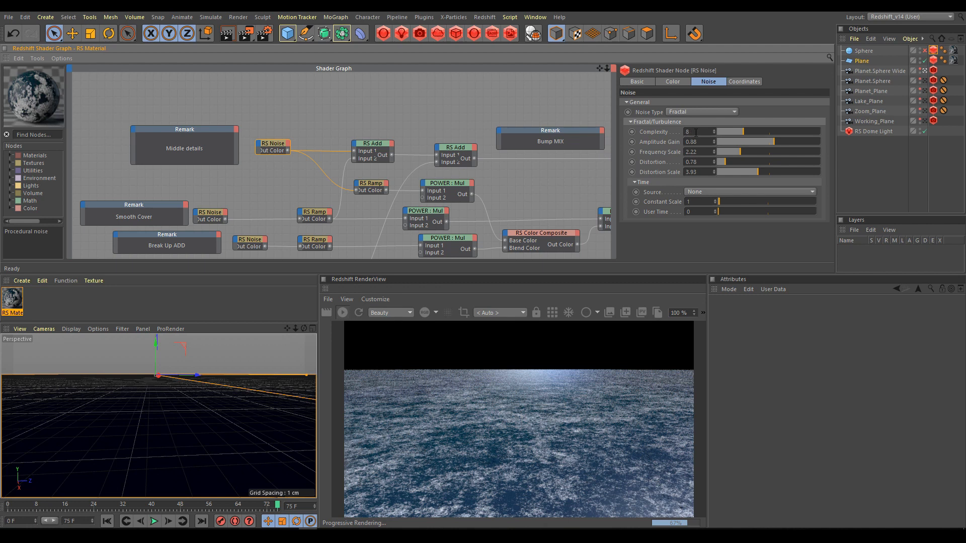
{"action": "type", "text": "3"}
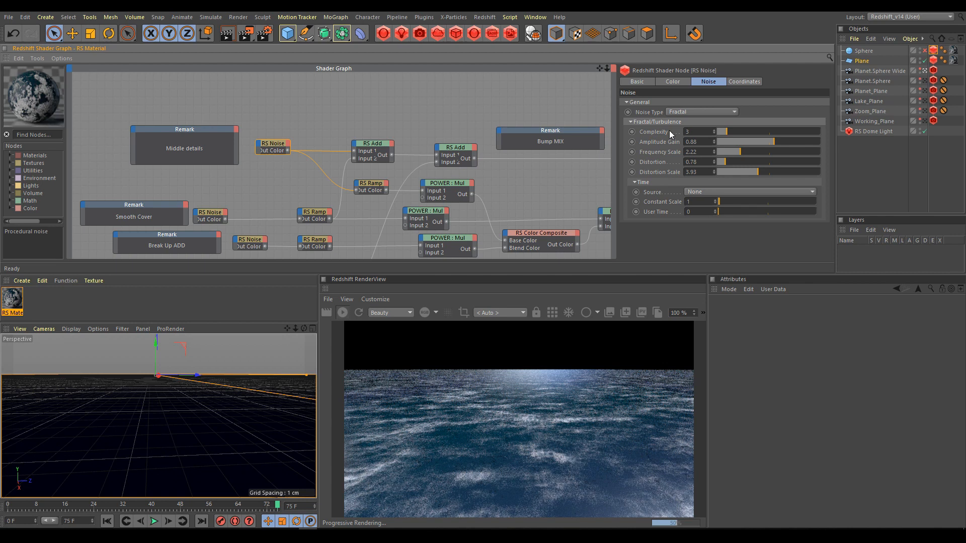
- Set the second POWER: Mul node's Input 2 to 0.2, then back up to full strength 1
{"action": "left_click", "coordinate": [446, 187]}
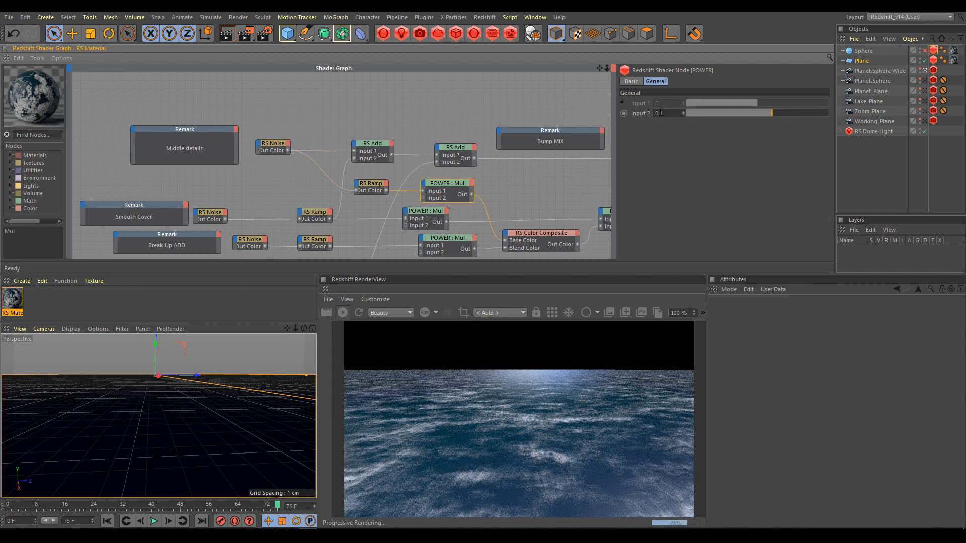
{"action": "left_click", "coordinate": [668, 112]}
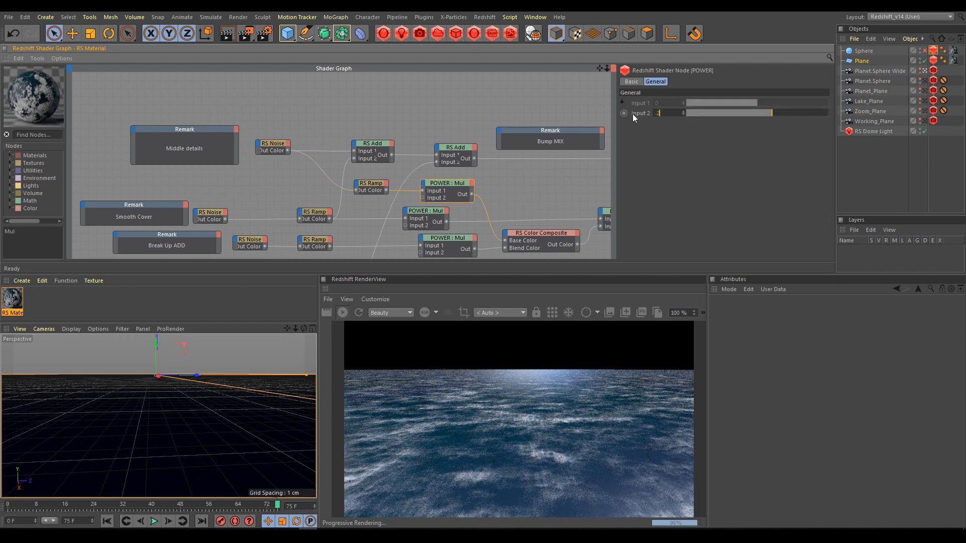
{"action": "type", "text": "0.2"}
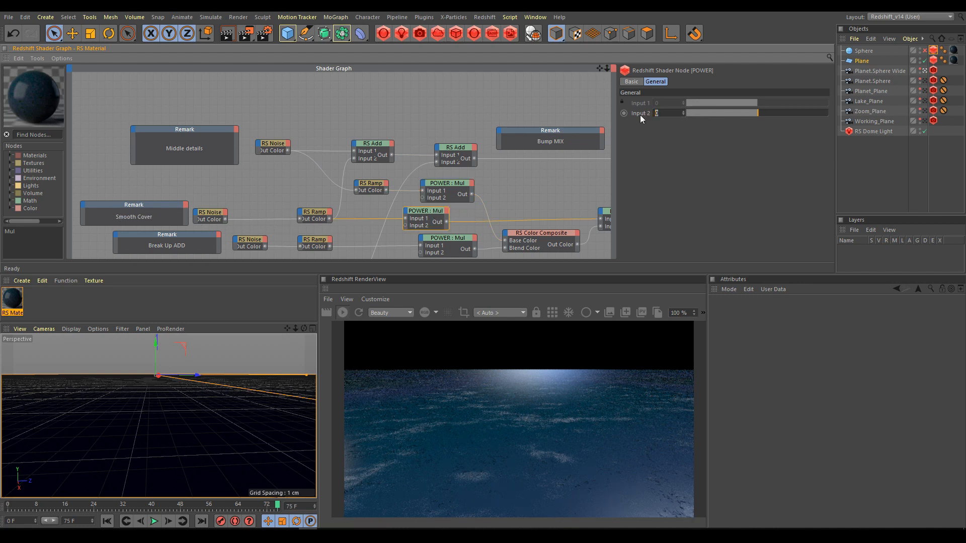
{"action": "type", "text": "1"}
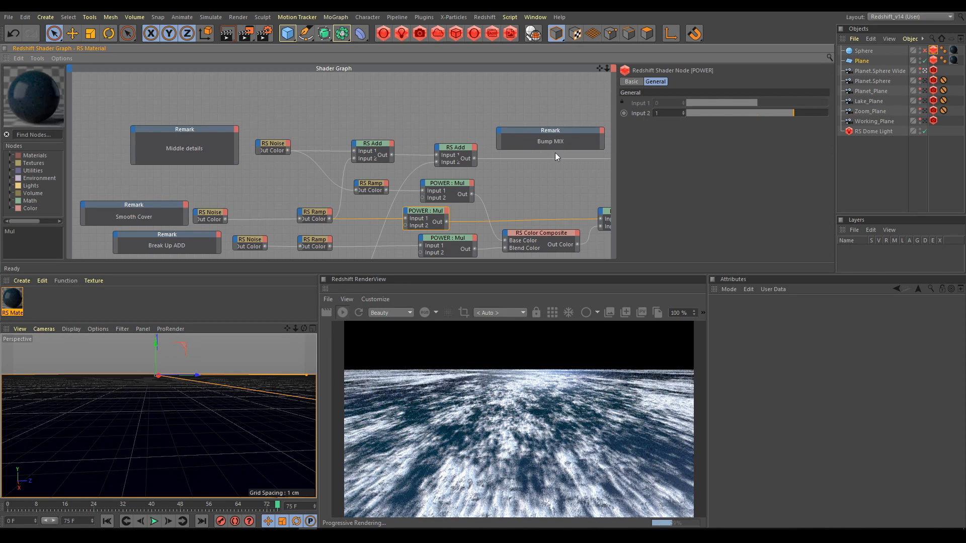
- Shift the dark knot of the RS Ramp feeding that layer to raise the foam contrast
{"action": "left_click", "coordinate": [314, 215]}
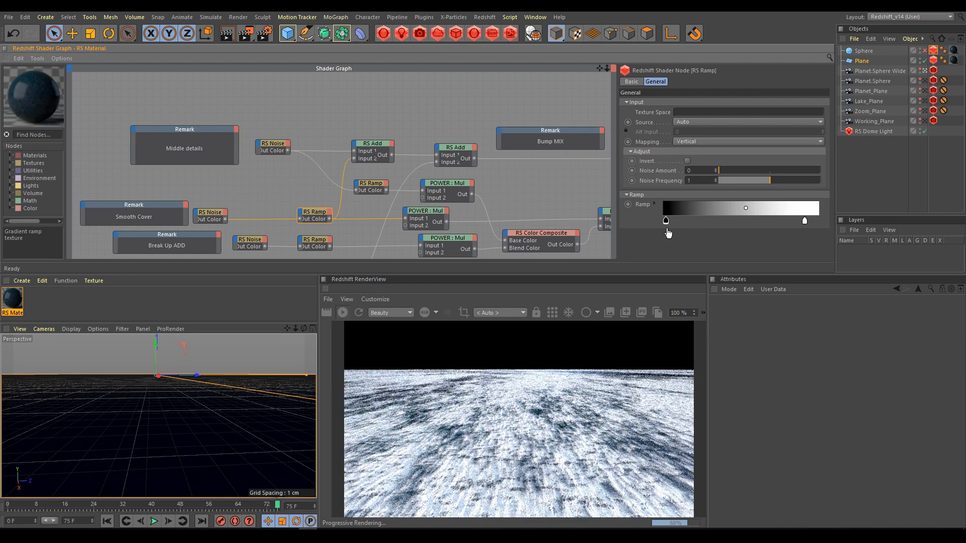
{"action": "left_click_drag", "start_coordinate": [665, 220], "coordinate": [738, 220]}
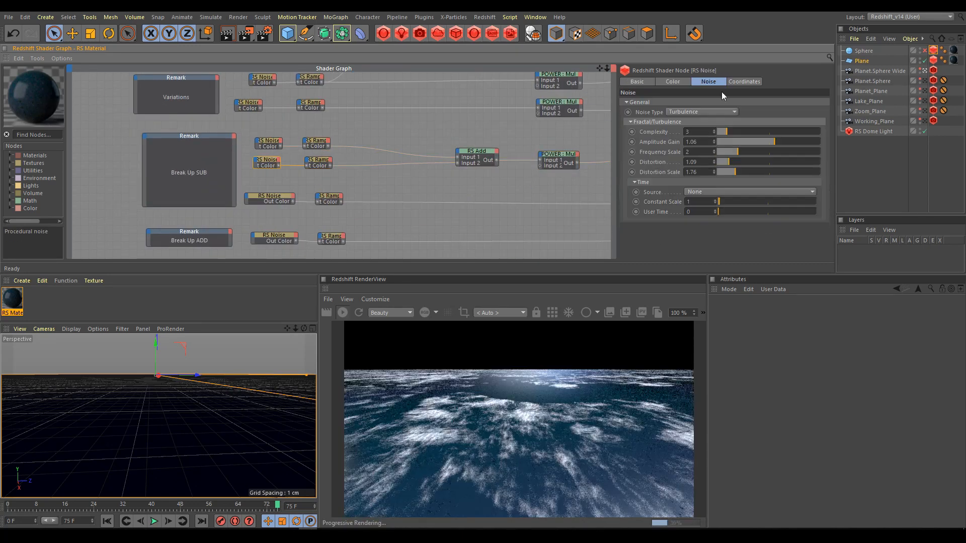
{"action": "left_click", "coordinate": [744, 81]}
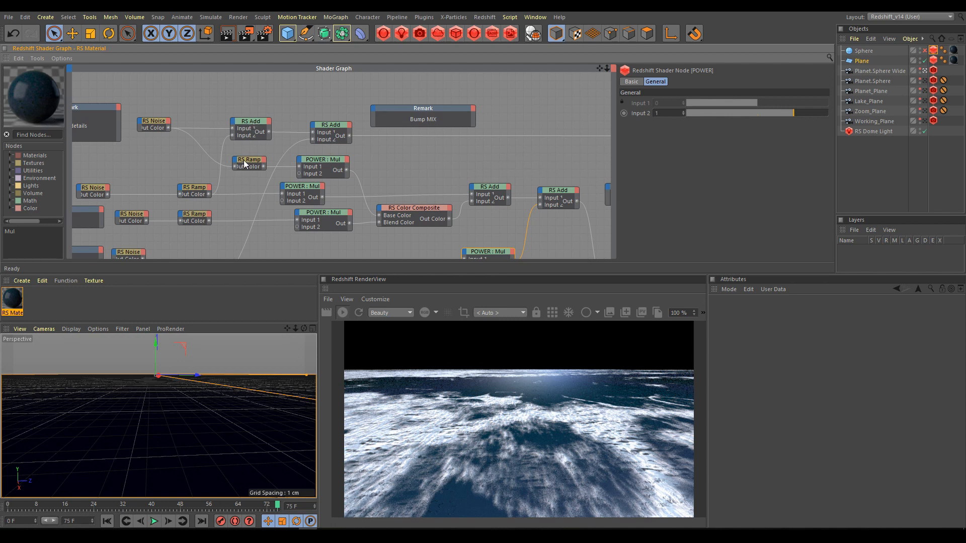
- Review the upper ramp and Shelf noise, then reposition a grey knot on the Shelf layer's ramp
{"action": "left_click", "coordinate": [249, 162]}
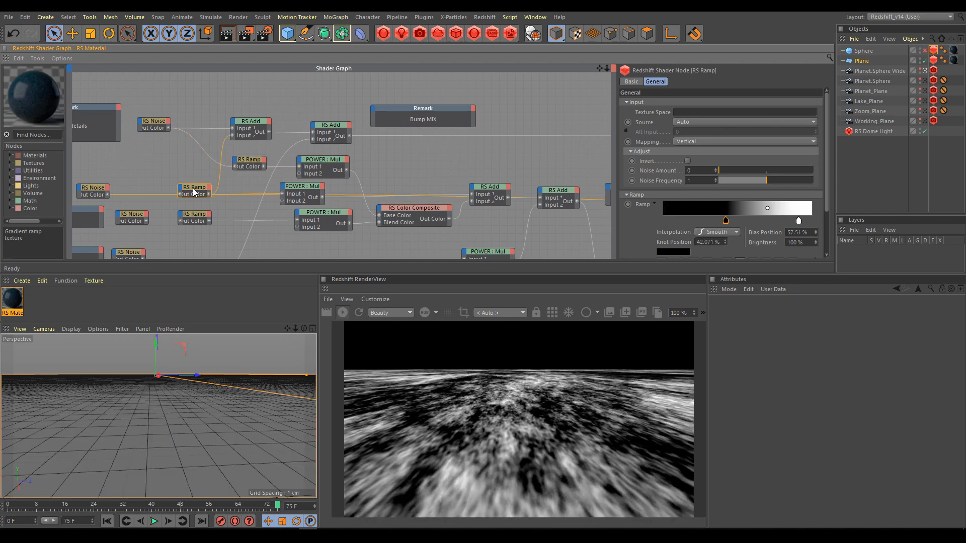
{"action": "mouse_move", "coordinate": [196, 217]}
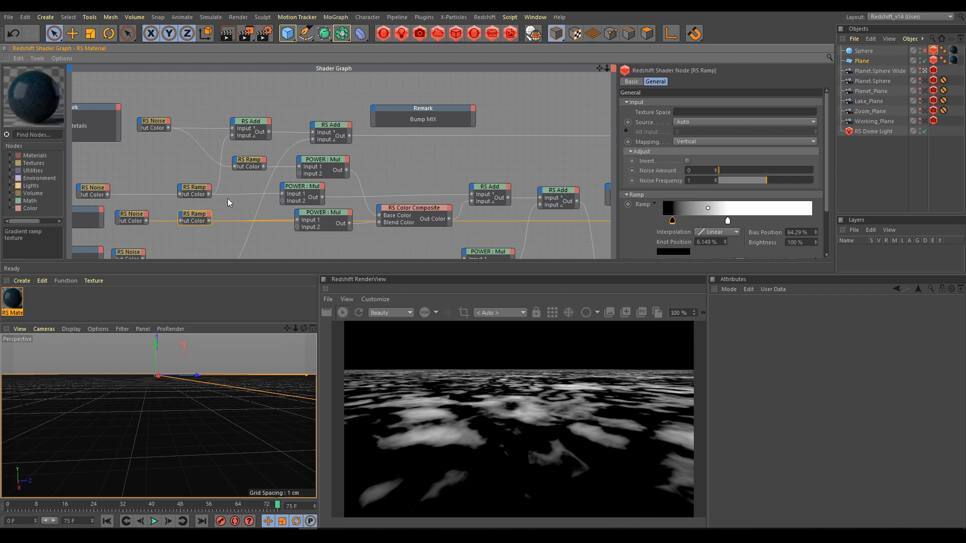
{"action": "left_click", "coordinate": [323, 212]}
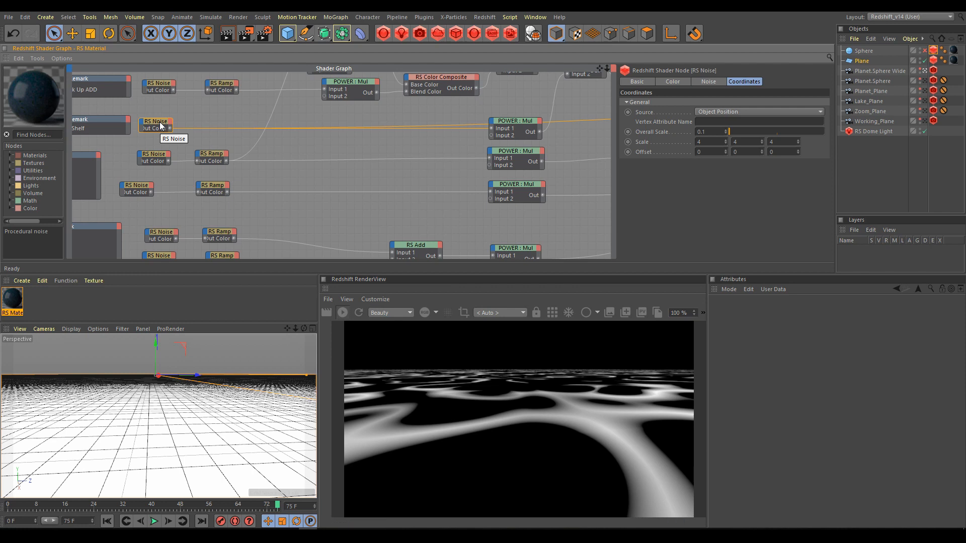
{"action": "left_click", "coordinate": [514, 121]}
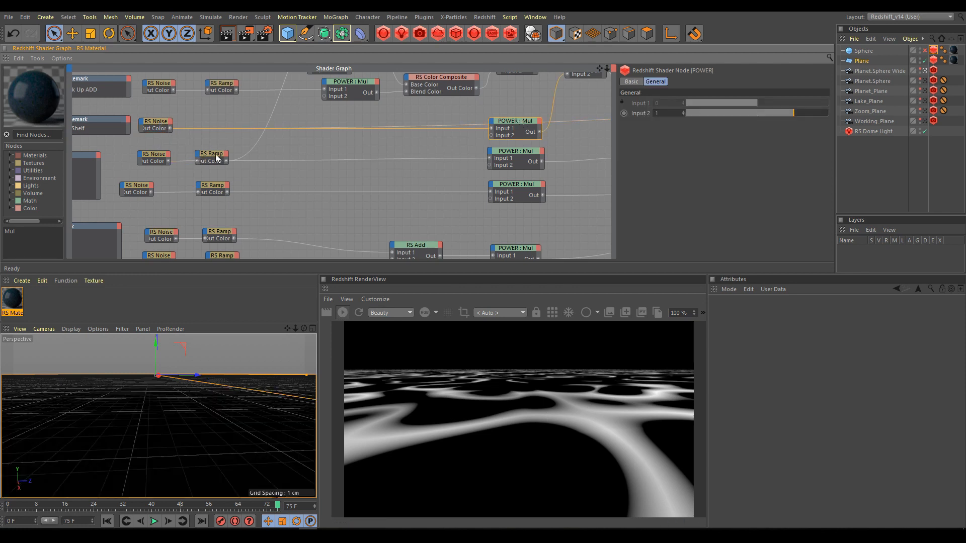
{"action": "left_click", "coordinate": [211, 157]}
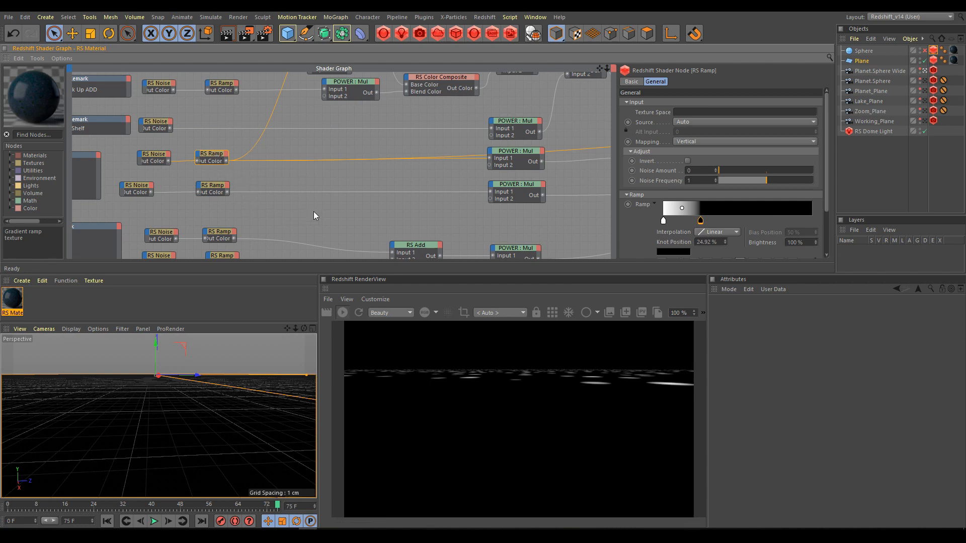
{"action": "mouse_move", "coordinate": [424, 347]}
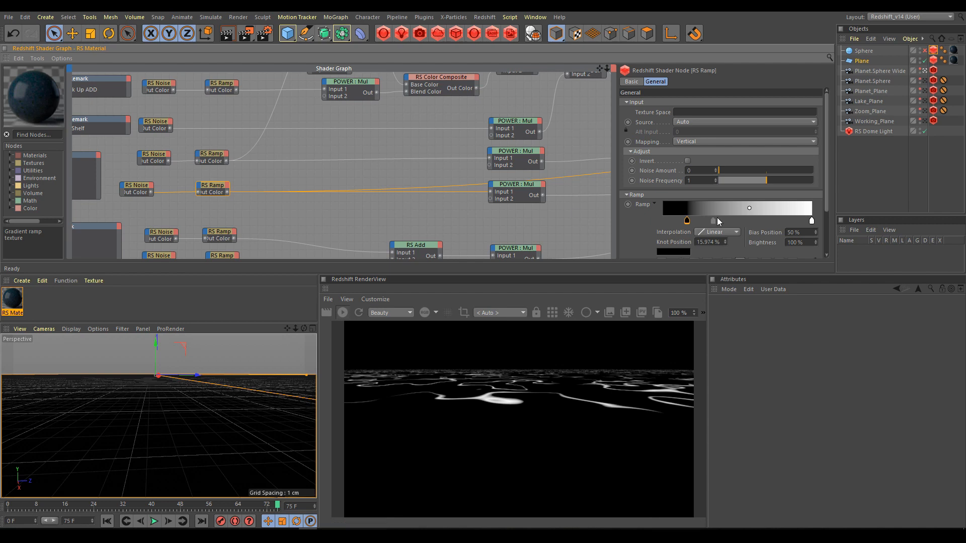
{"action": "left_click_drag", "start_coordinate": [704, 220], "coordinate": [753, 220]}
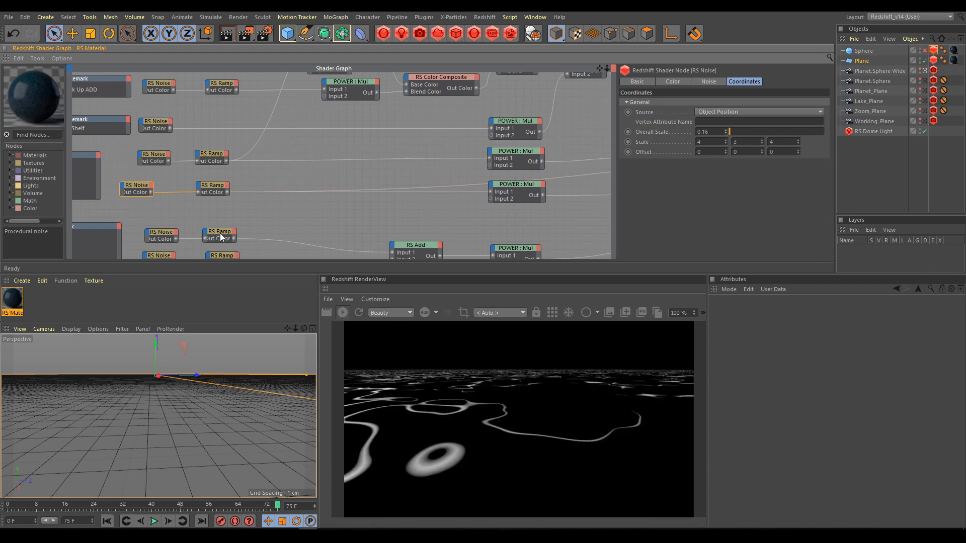
- Tighten the lower ramp's falloff by sliding its knots toward the white end
{"action": "left_click", "coordinate": [218, 235]}
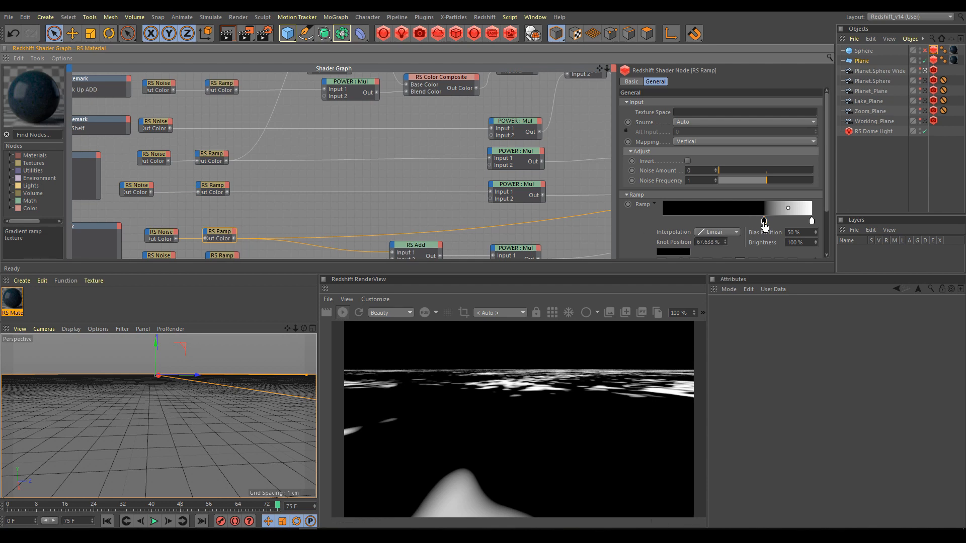
{"action": "left_click_drag", "start_coordinate": [787, 207], "coordinate": [766, 207]}
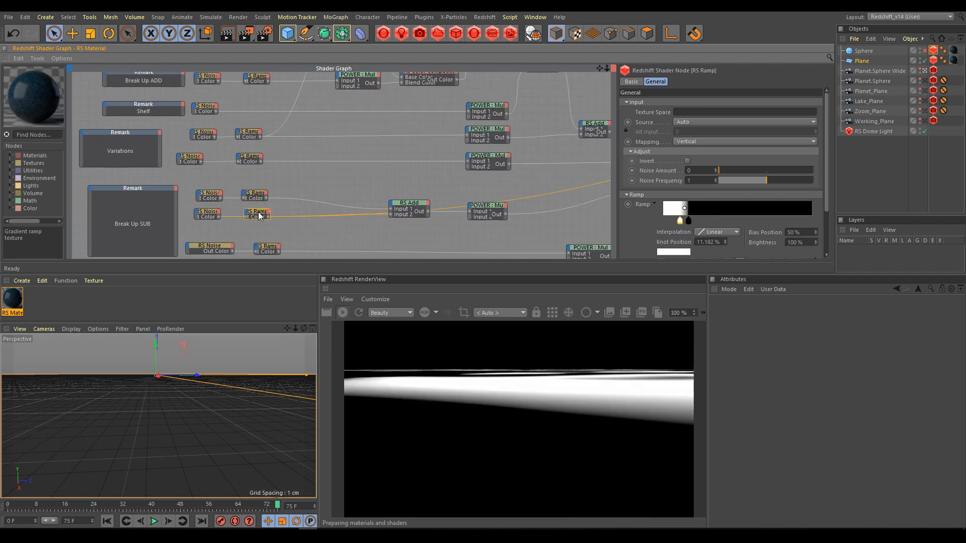
{"action": "left_click_drag", "start_coordinate": [682, 207], "coordinate": [693, 208]}
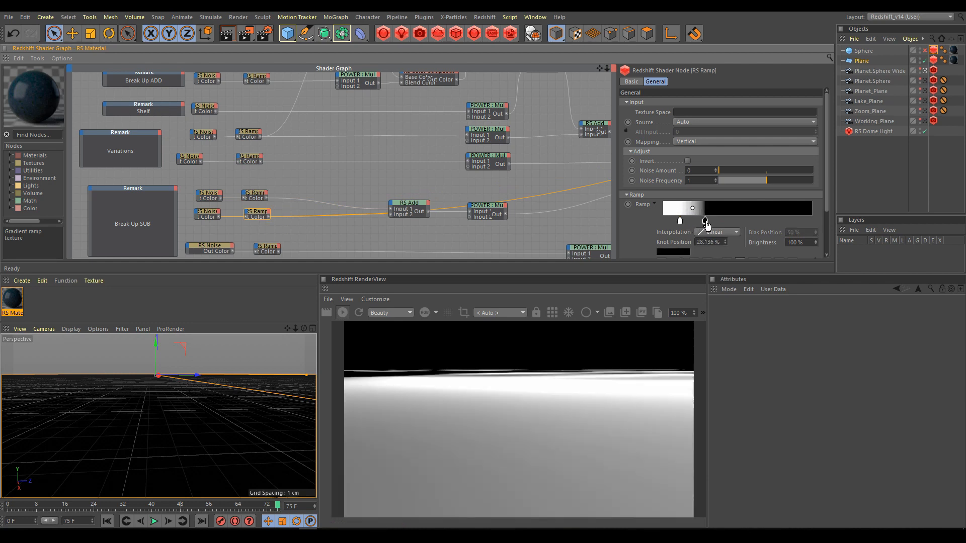
{"action": "left_click_drag", "start_coordinate": [704, 221], "coordinate": [693, 220]}
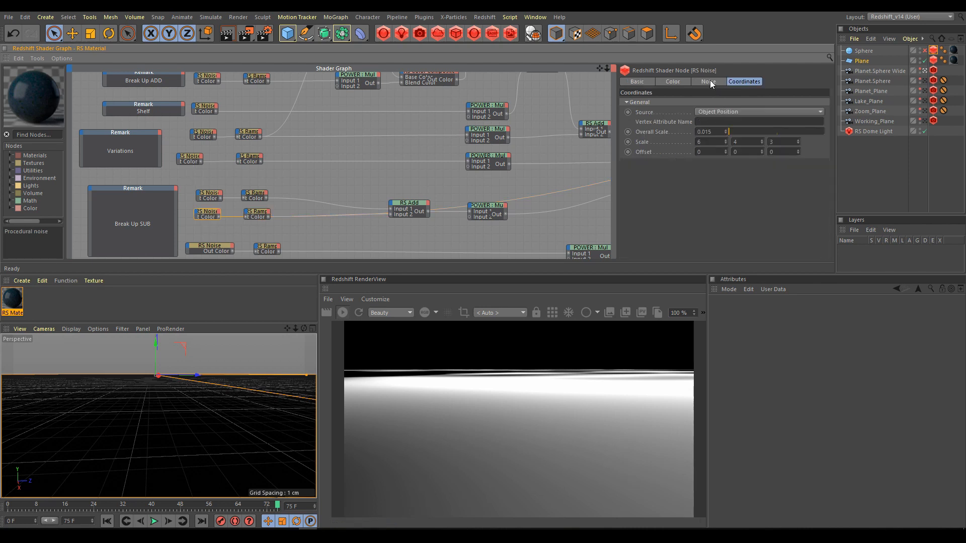
- Set the Break Up SUB noise to Turbulence with overall scale 0.035
{"action": "left_click", "coordinate": [707, 80]}
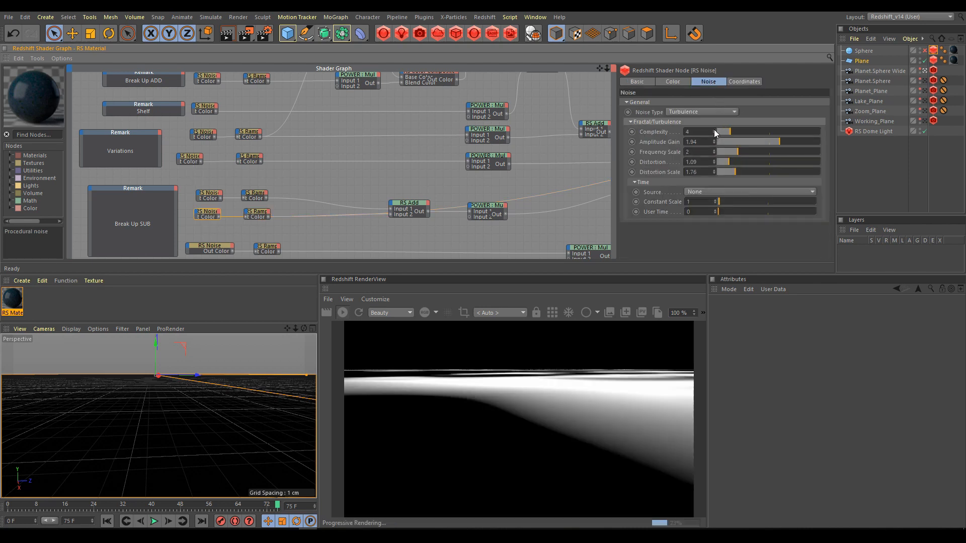
{"action": "left_click", "coordinate": [743, 81]}
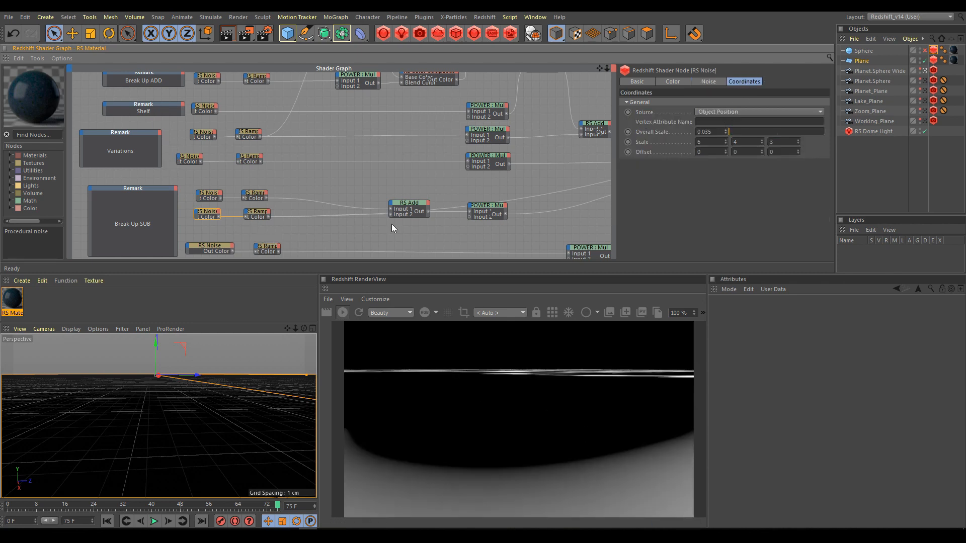
{"action": "left_click", "coordinate": [487, 210]}
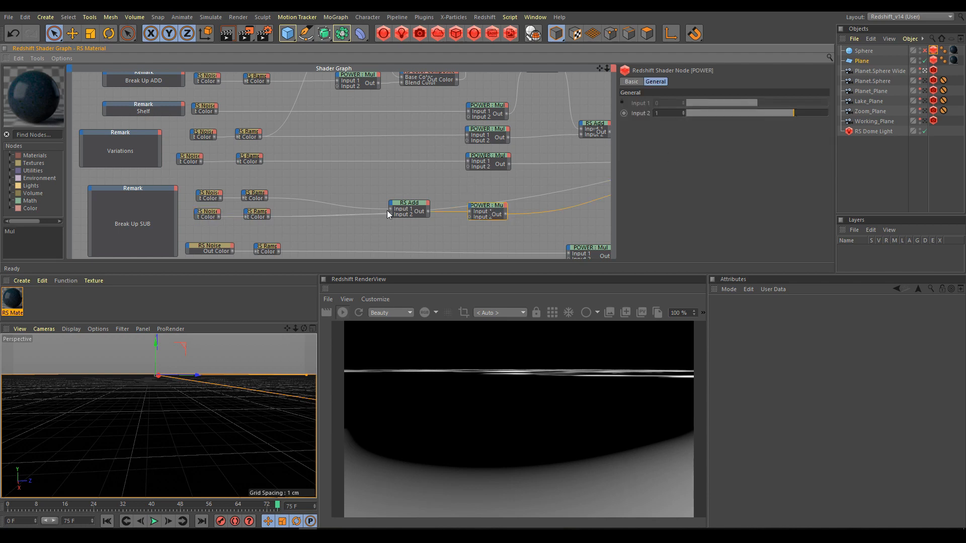
- Compare the Mul node and Planet Plane gradients, leaving the blue-teal ramp wired into Planet diffuse colour
{"action": "left_click", "coordinate": [266, 250]}
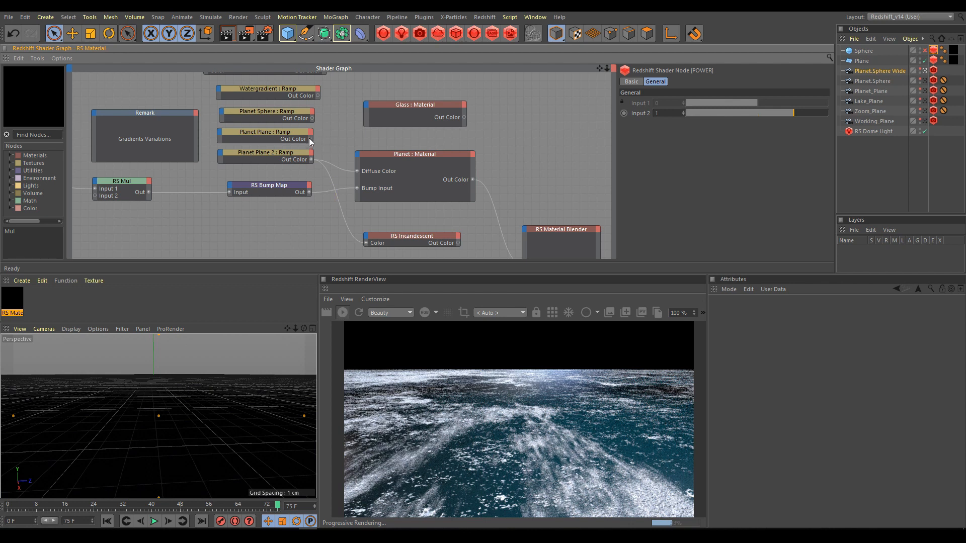
{"action": "left_click", "coordinate": [265, 152]}
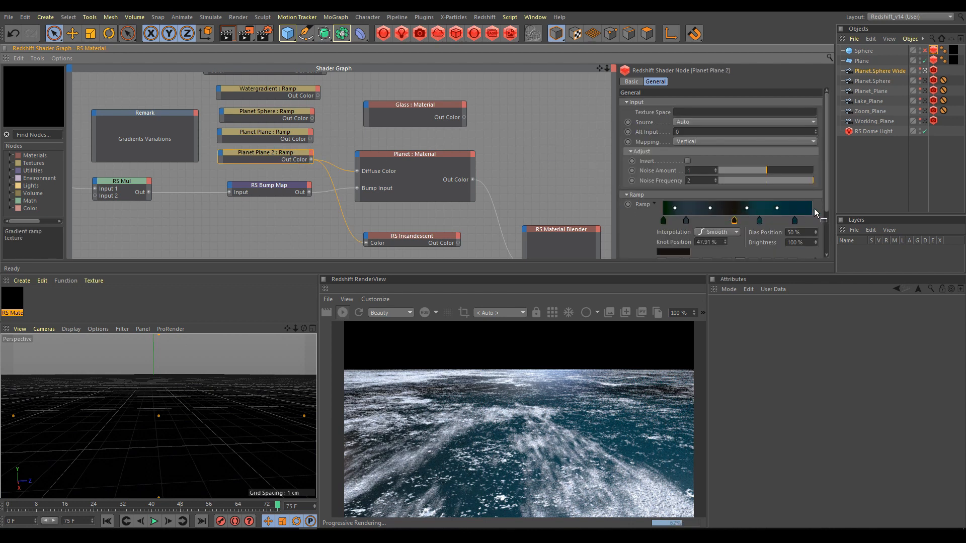
{"action": "left_click", "coordinate": [265, 132]}
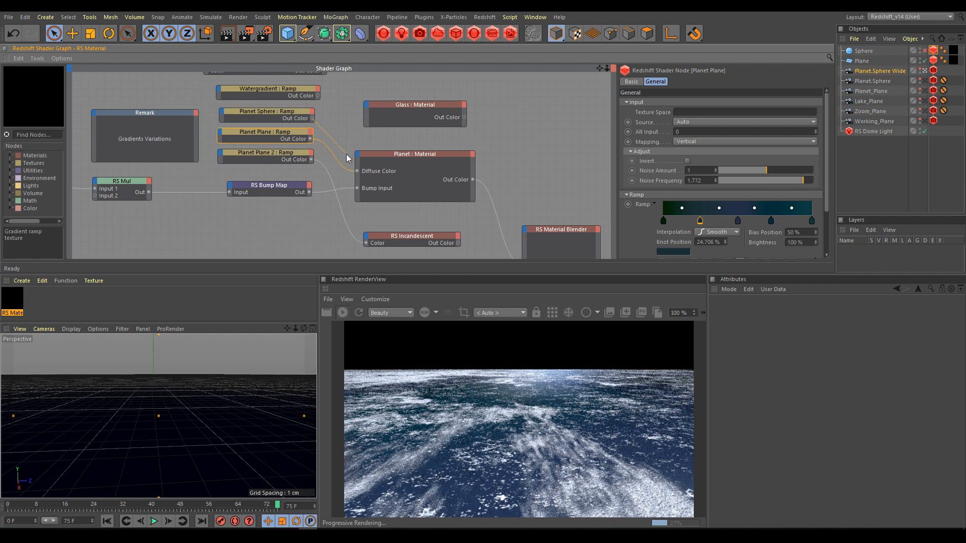
{"action": "mouse_move", "coordinate": [357, 174]}
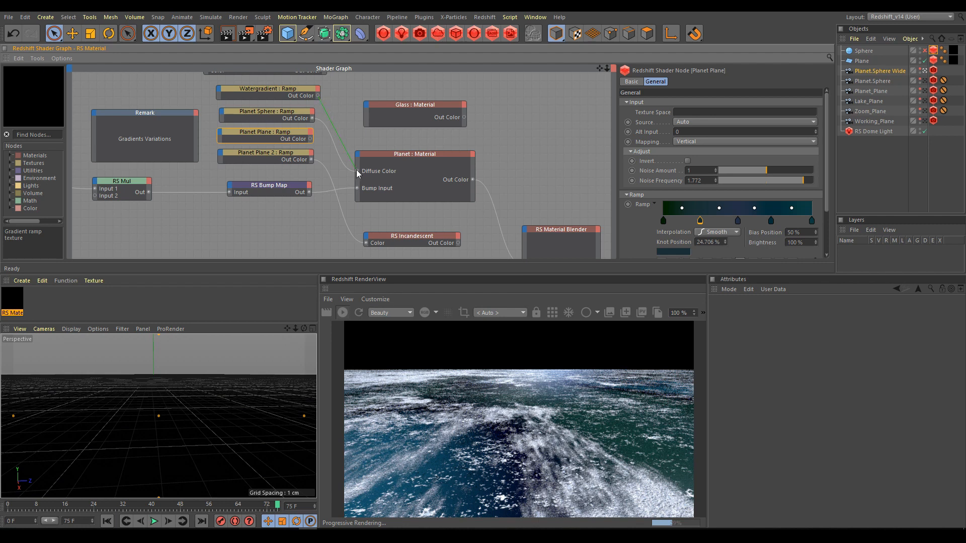
{"action": "mouse_move", "coordinate": [363, 171]}
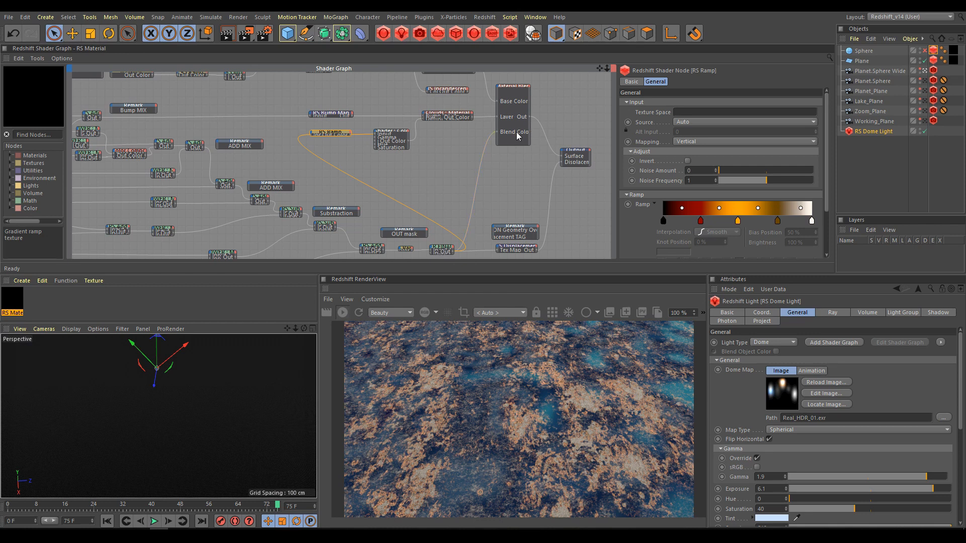
{"action": "mouse_move", "coordinate": [299, 141]}
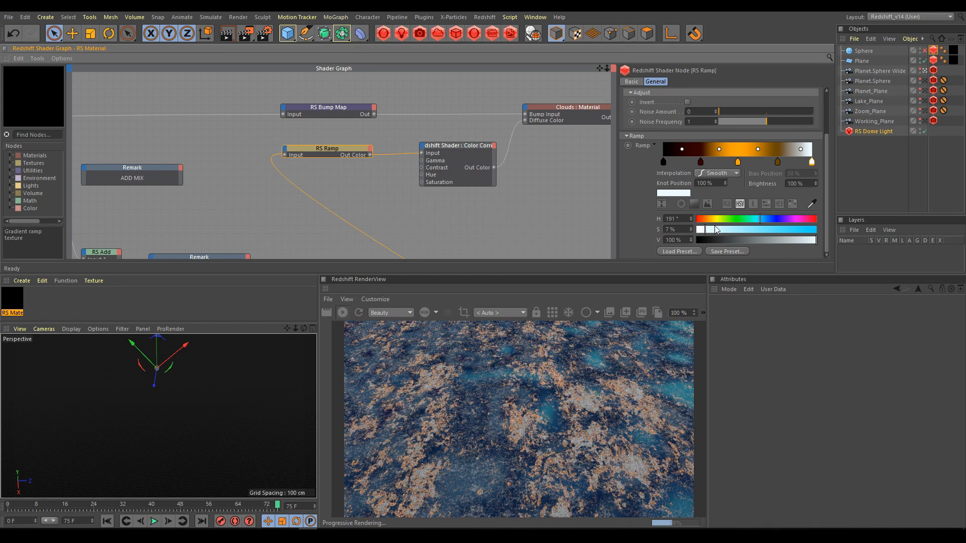
- Recolour a Clouds ramp knot: full saturation, slightly darker, hue swept to teal and back to yellow
{"action": "left_click_drag", "start_coordinate": [759, 218], "coordinate": [736, 219]}
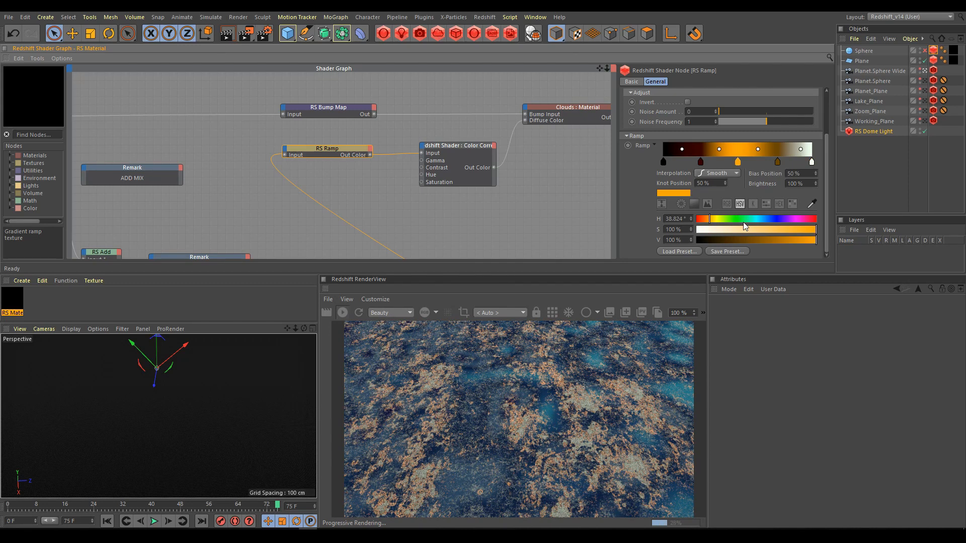
{"action": "left_click_drag", "start_coordinate": [812, 239], "coordinate": [782, 239]}
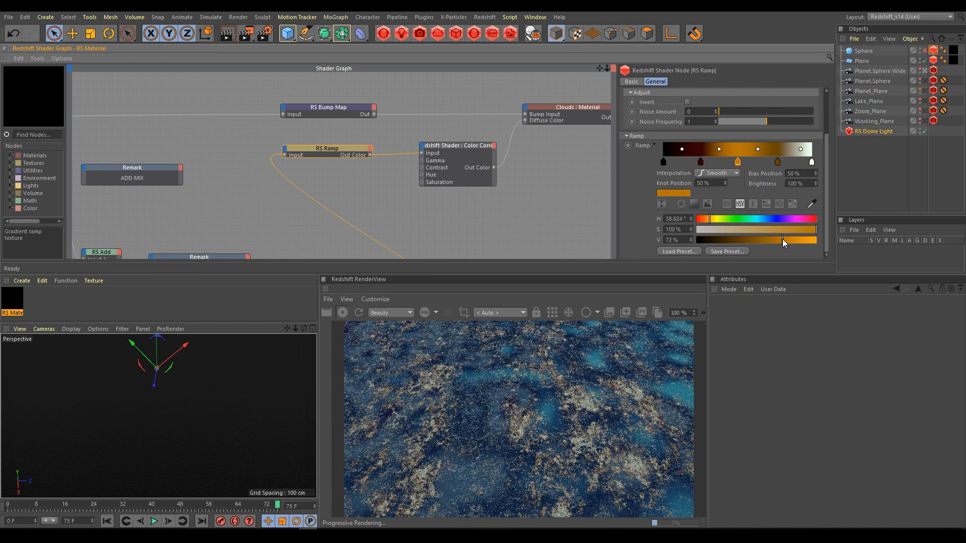
{"action": "left_click_drag", "start_coordinate": [712, 218], "coordinate": [757, 218]}
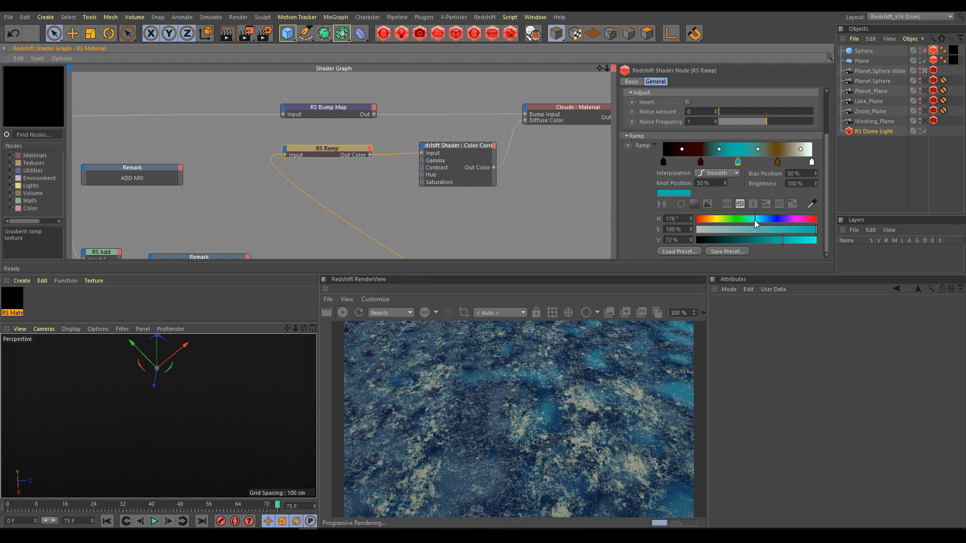
{"action": "left_click_drag", "start_coordinate": [755, 218], "coordinate": [716, 219]}
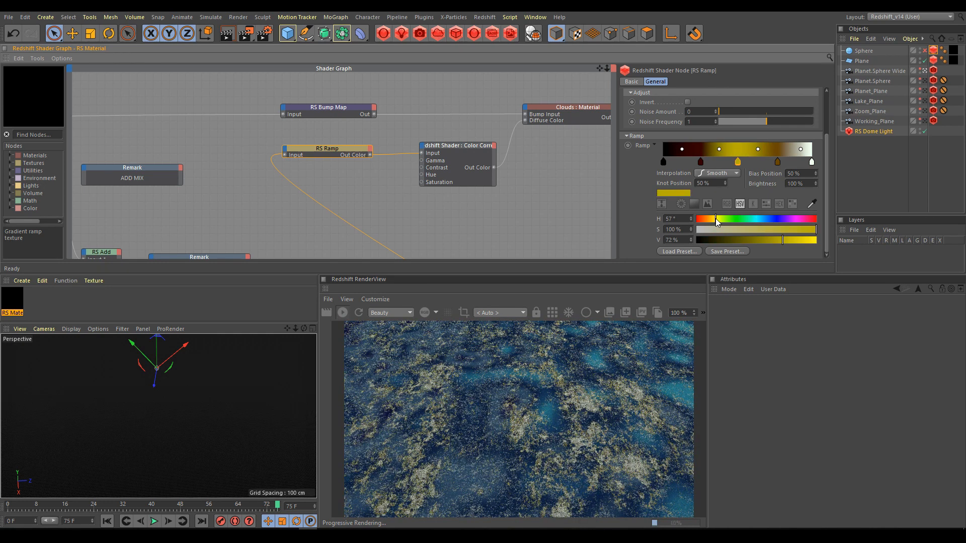
{"action": "left_click_drag", "start_coordinate": [715, 218], "coordinate": [699, 218]}
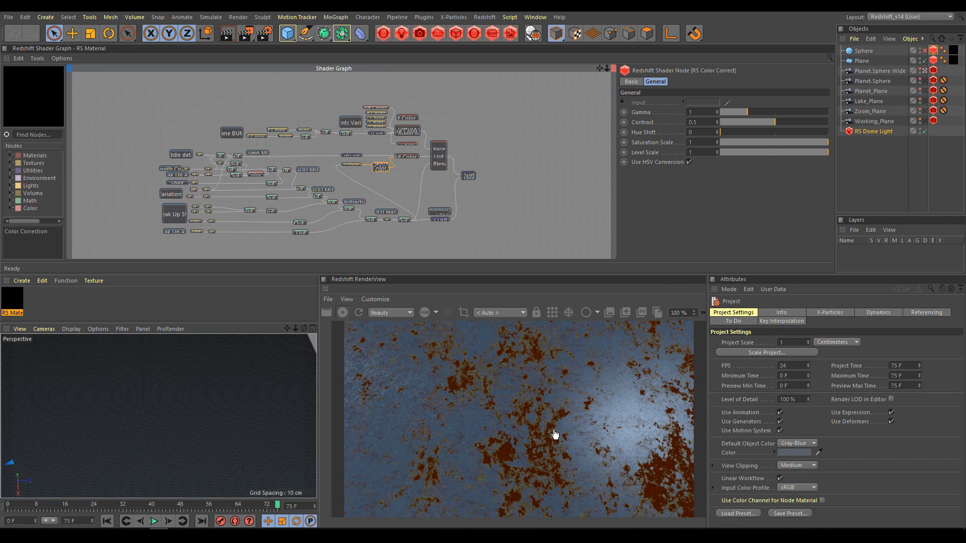
{"action": "mouse_move", "coordinate": [399, 180]}
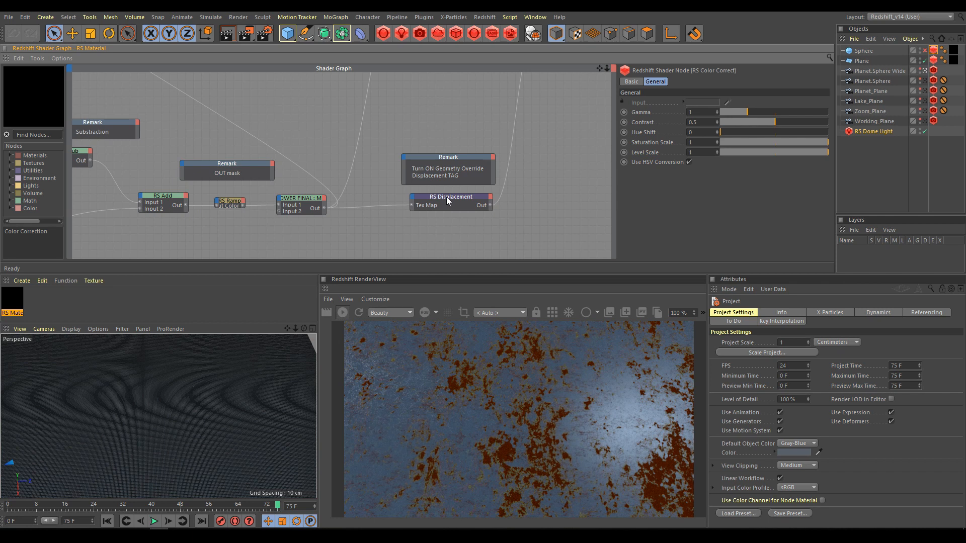
{"action": "mouse_move", "coordinate": [354, 227]}
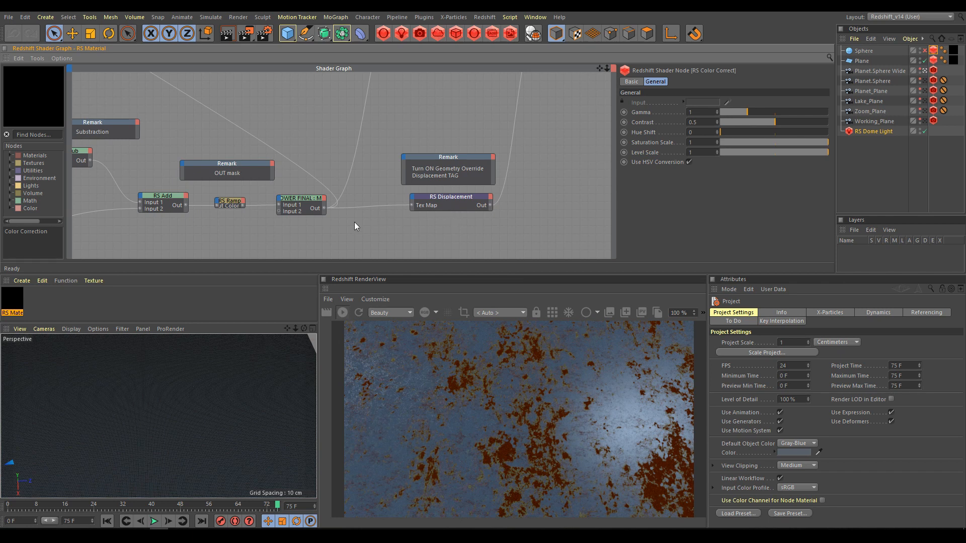
{"action": "mouse_move", "coordinate": [326, 243]}
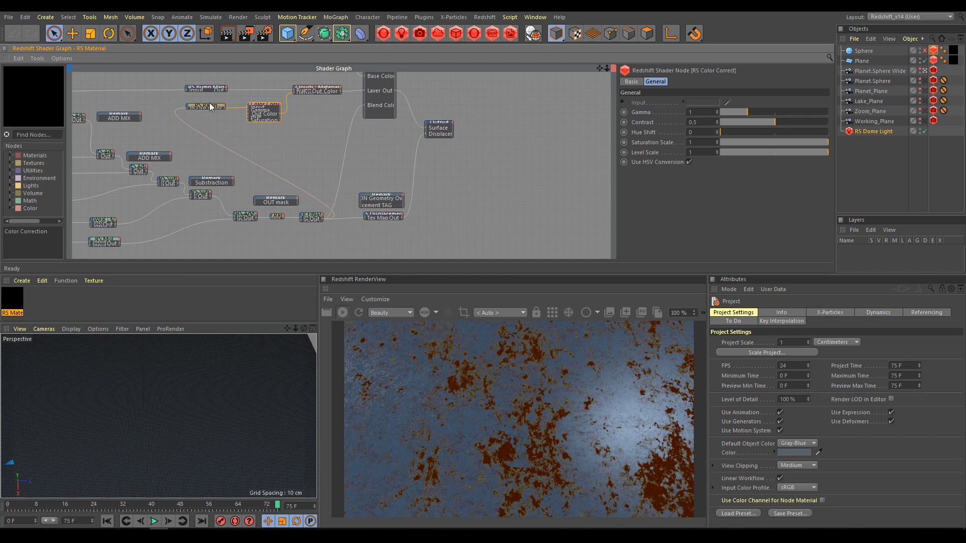
- On the rust RS Color Correct raise gamma to 1.372, sweep hue and saturation, ending at hue 0, saturation 1
{"action": "left_click", "coordinate": [206, 119]}
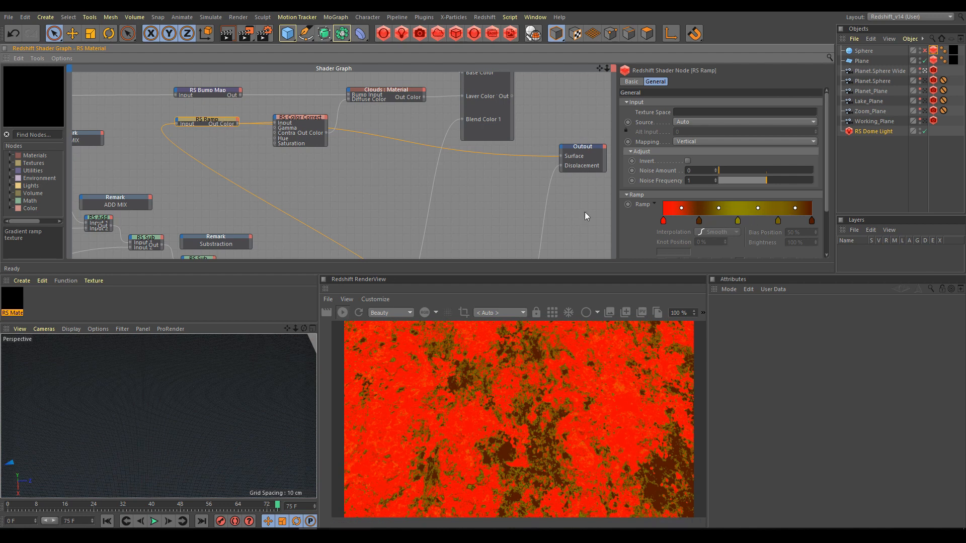
{"action": "left_click", "coordinate": [300, 117]}
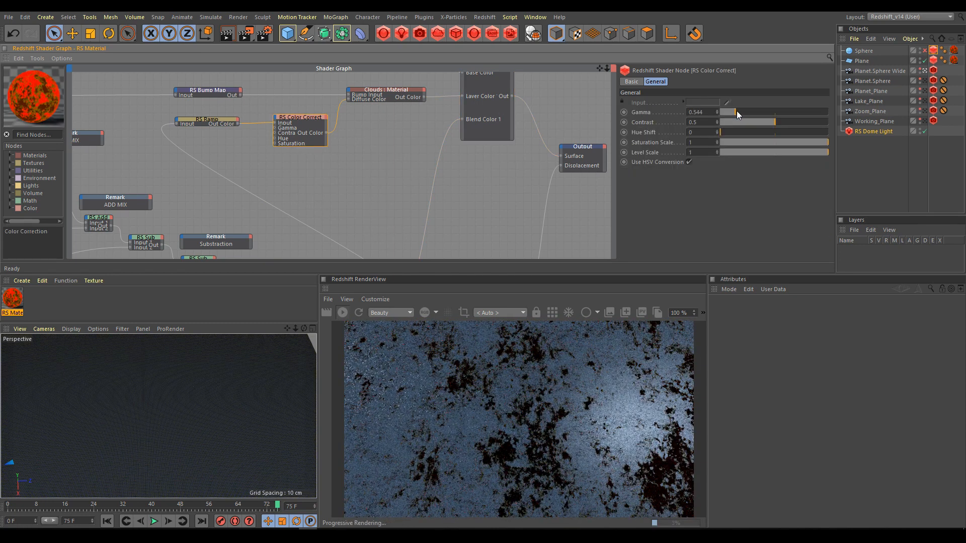
{"action": "left_click_drag", "start_coordinate": [737, 112], "coordinate": [757, 112]}
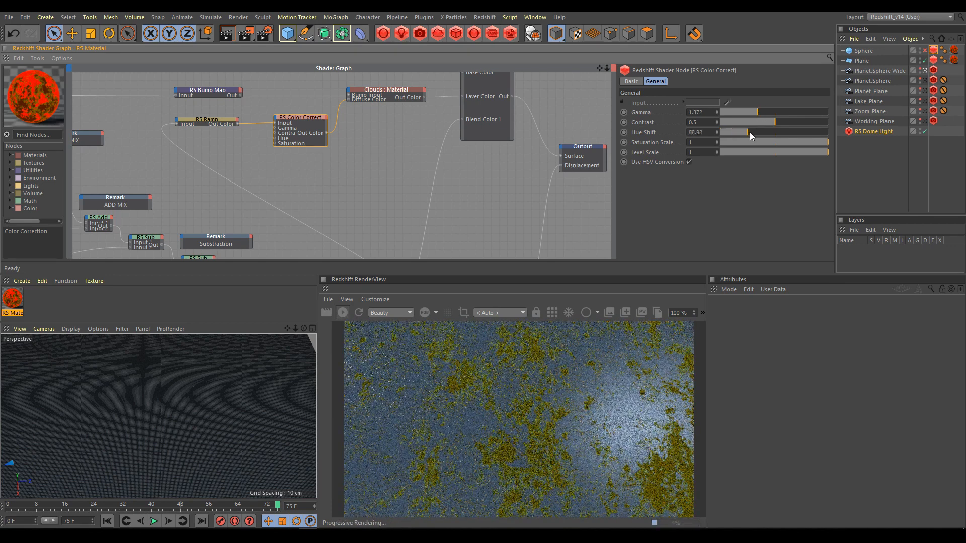
{"action": "left_click_drag", "start_coordinate": [770, 132], "coordinate": [727, 131]}
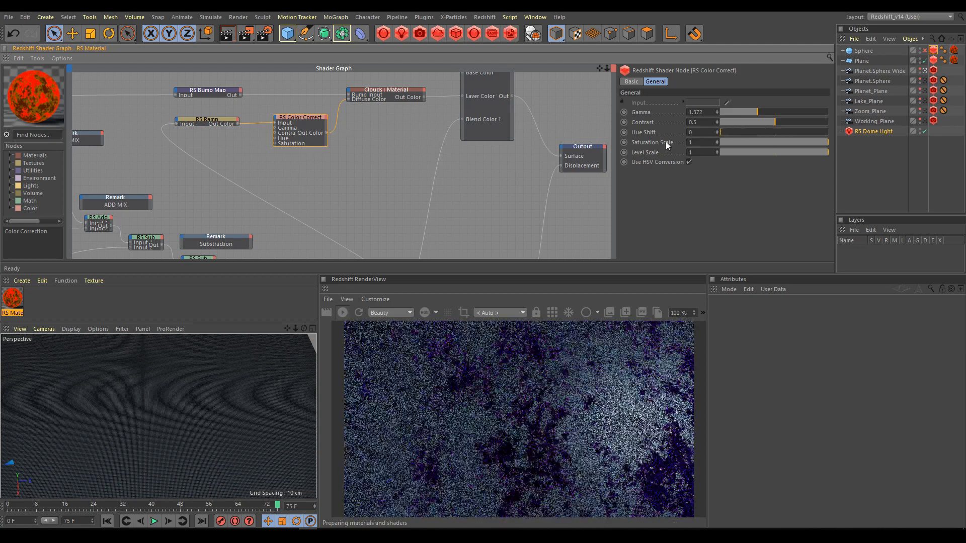
{"action": "left_click_drag", "start_coordinate": [825, 141], "coordinate": [770, 142]}
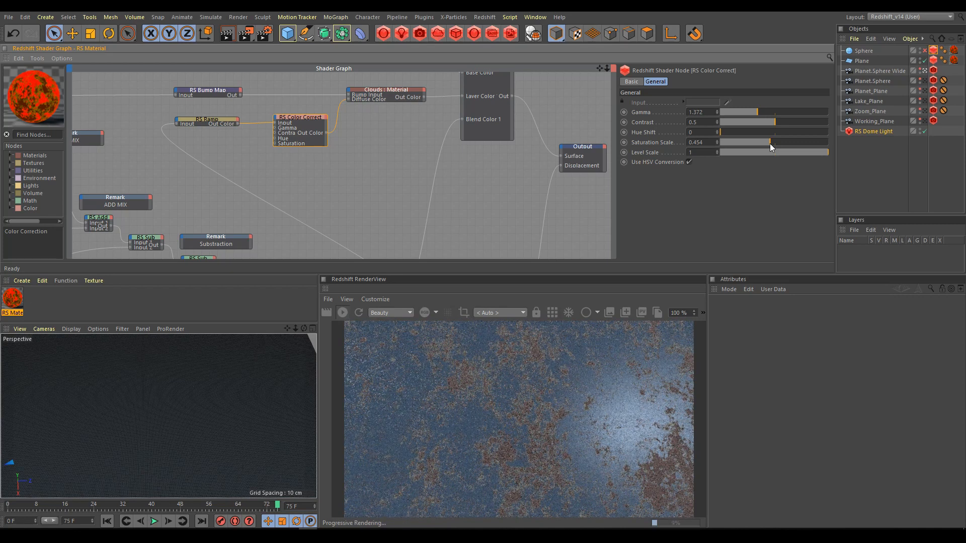
{"action": "left_click_drag", "start_coordinate": [770, 142], "coordinate": [730, 142]}
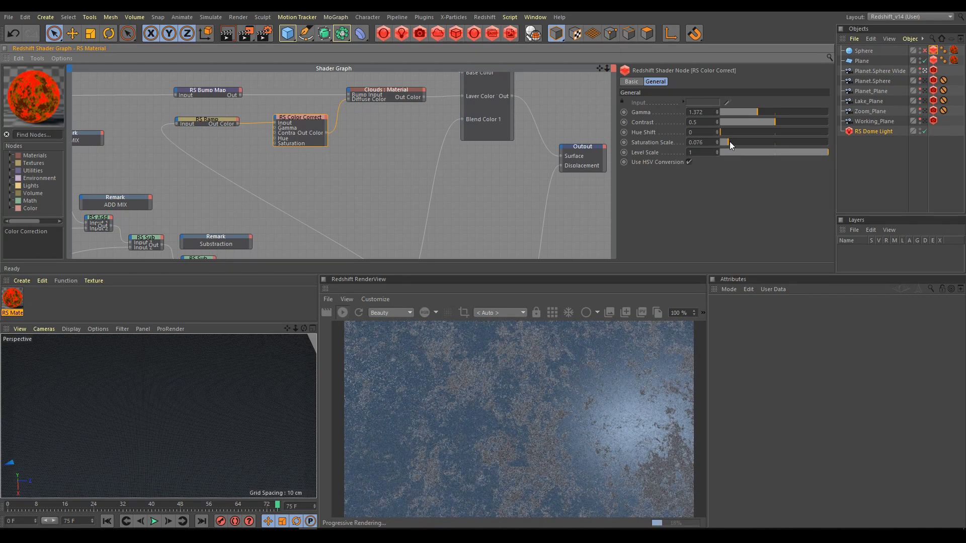
{"action": "left_click_drag", "start_coordinate": [724, 142], "coordinate": [828, 141]}
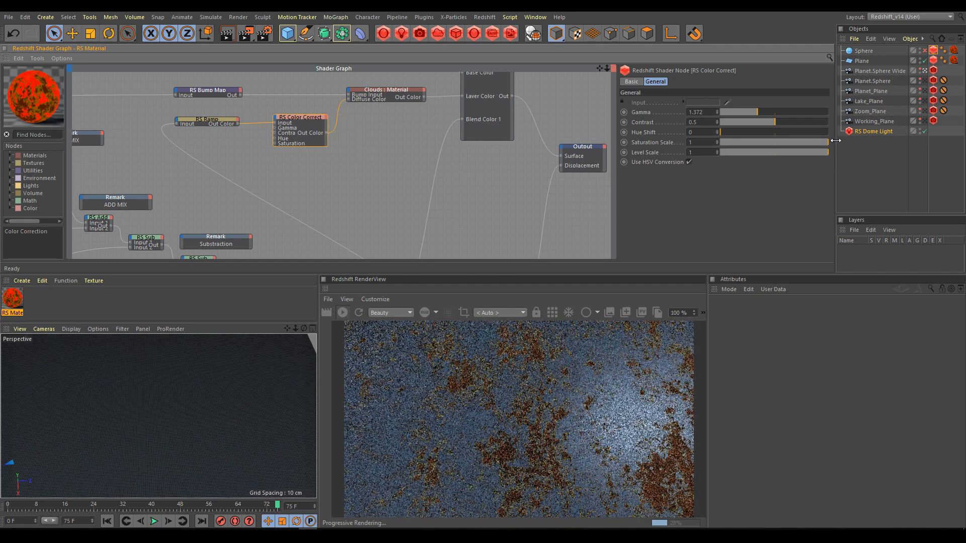